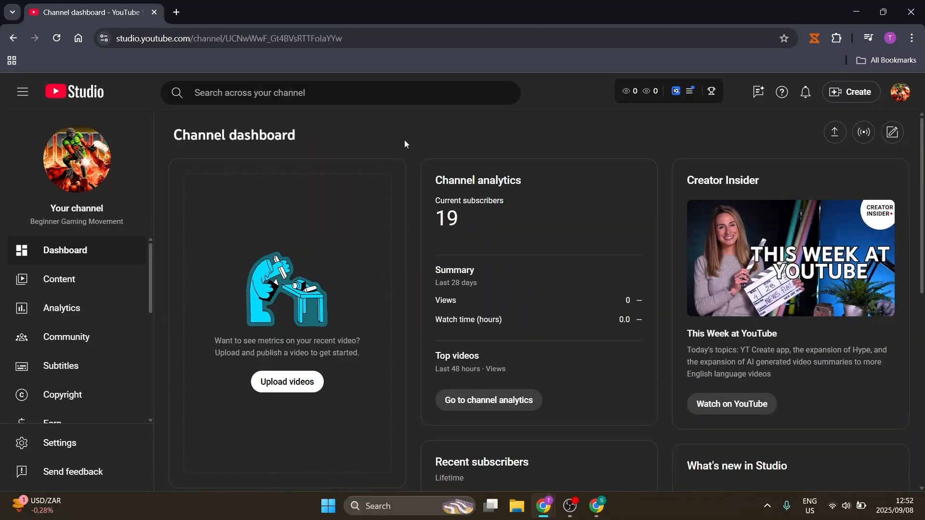
pyautogui.moveTo(341, 142)
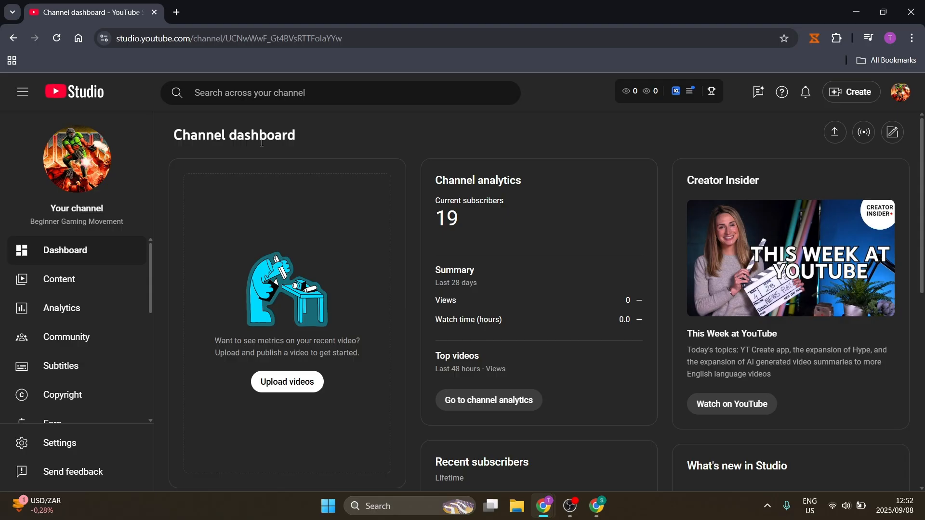
pyautogui.moveTo(60, 443)
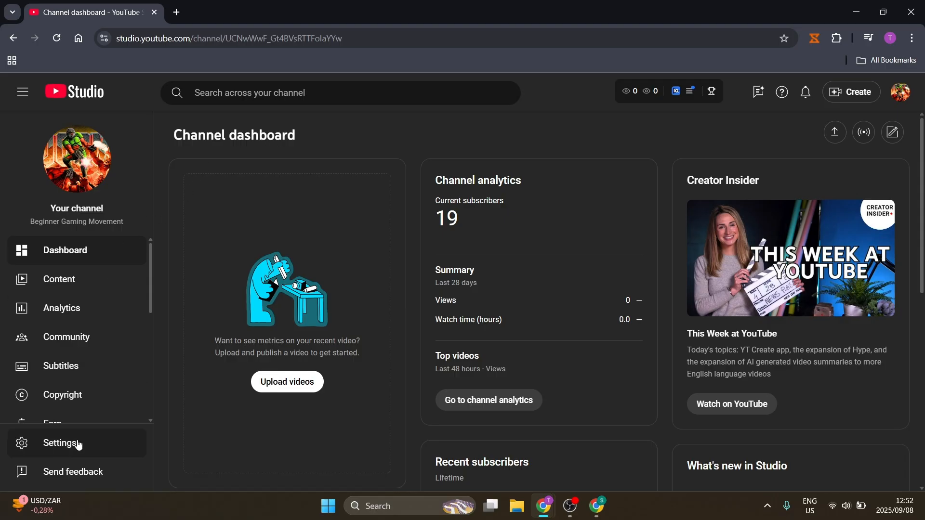
pyautogui.moveTo(62, 465)
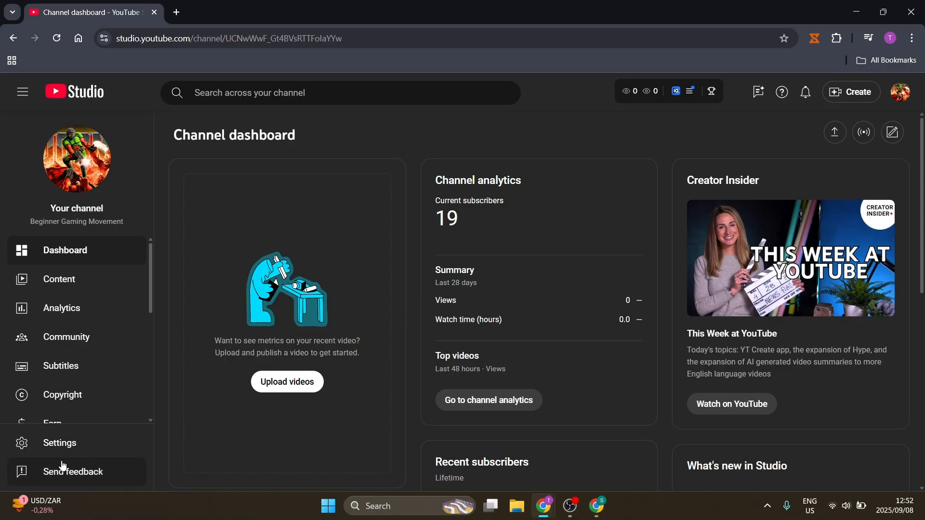
# Step: Open Channel settings' Advanced settings and scroll to Other settings
pyautogui.click(58, 443)
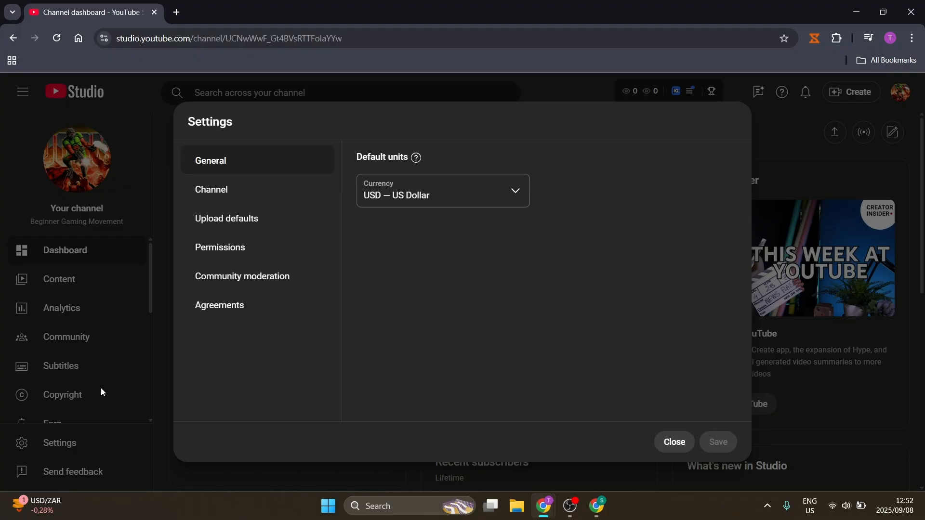
pyautogui.moveTo(81, 303)
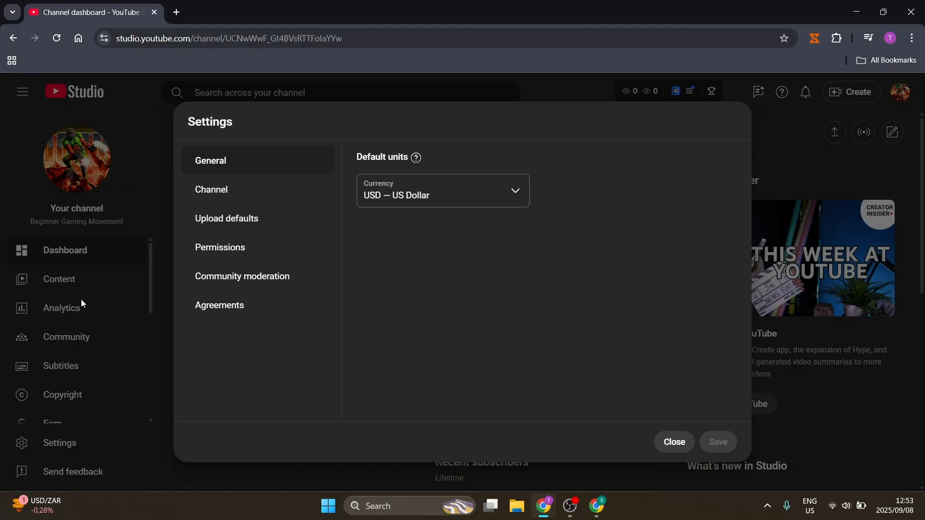
pyautogui.moveTo(231, 189)
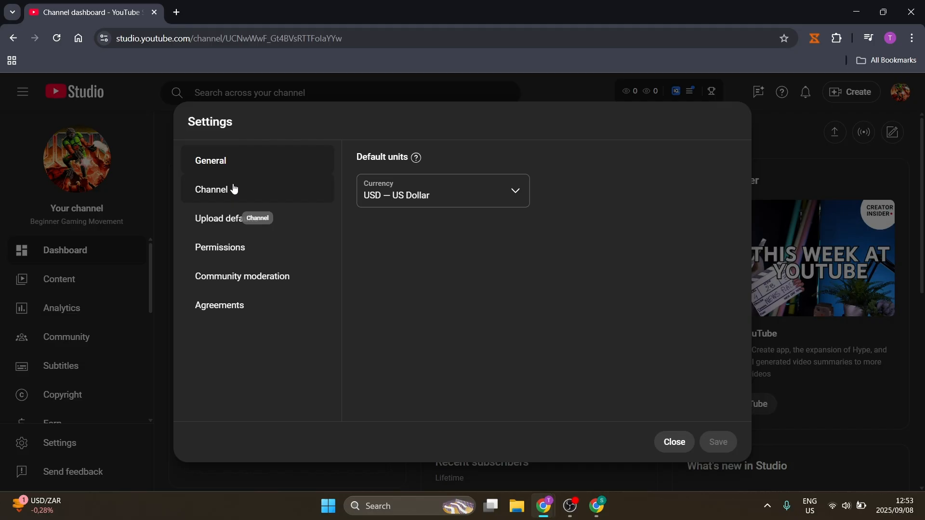
pyautogui.click(211, 189)
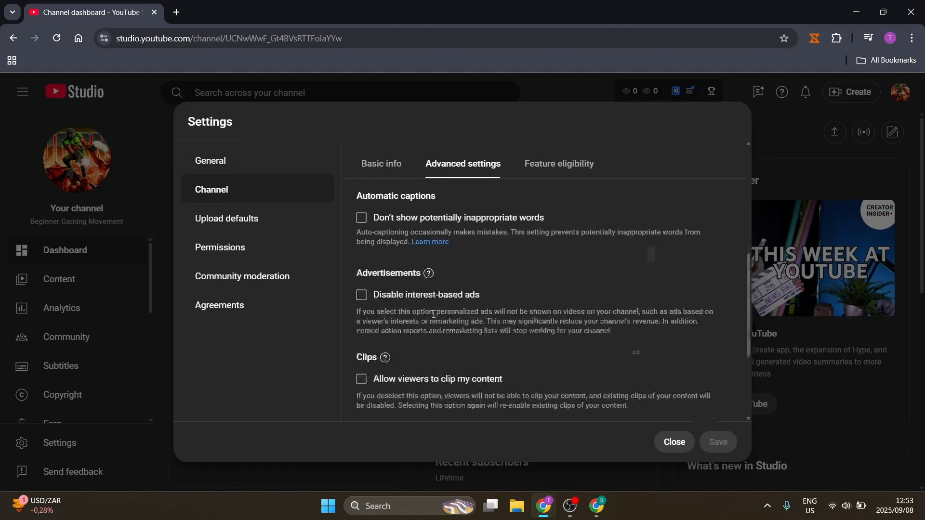
pyautogui.scroll(-3)
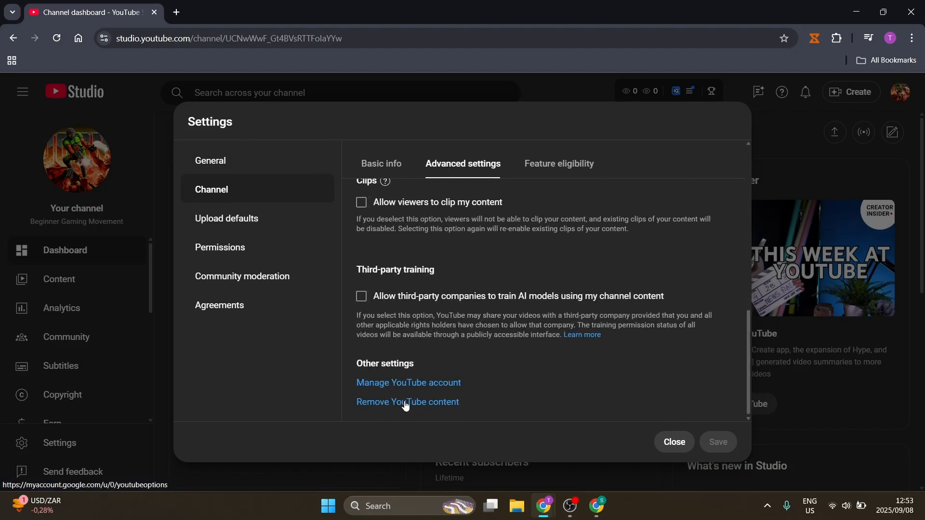
# Step: Follow the 'Remove YouTube content' link to the Google Account removal page
pyautogui.click(406, 401)
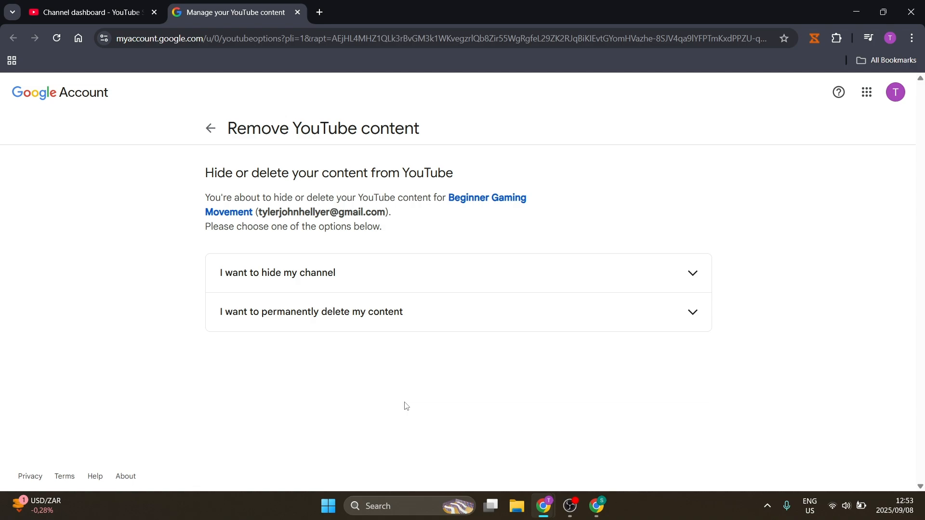
pyautogui.moveTo(201, 281)
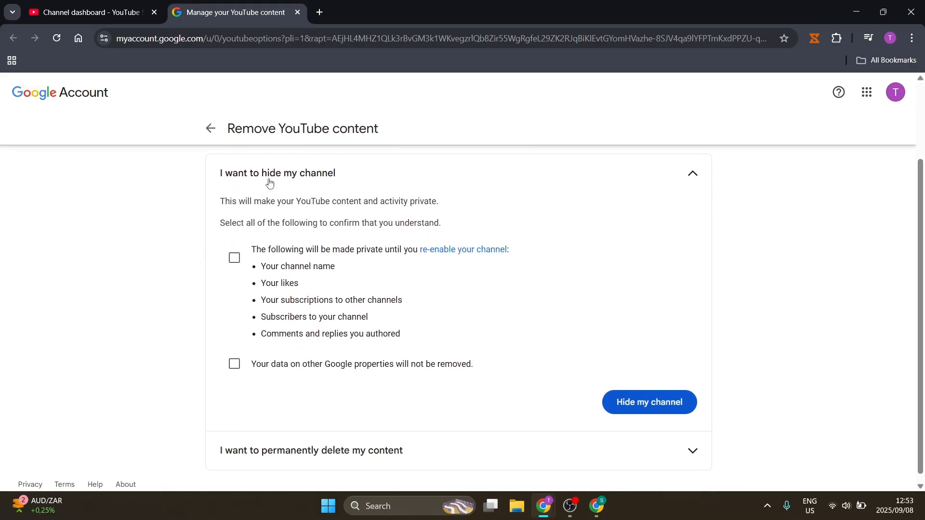
pyautogui.moveTo(463, 221)
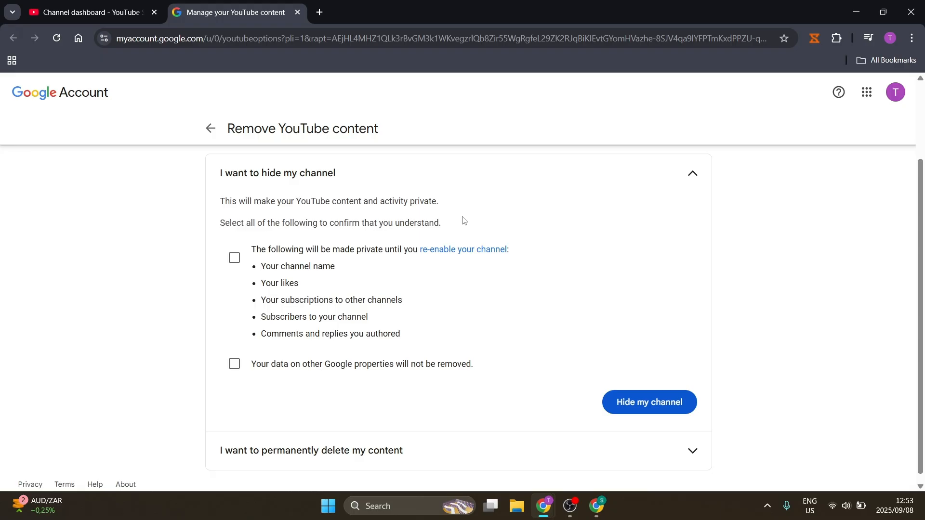
pyautogui.moveTo(342, 242)
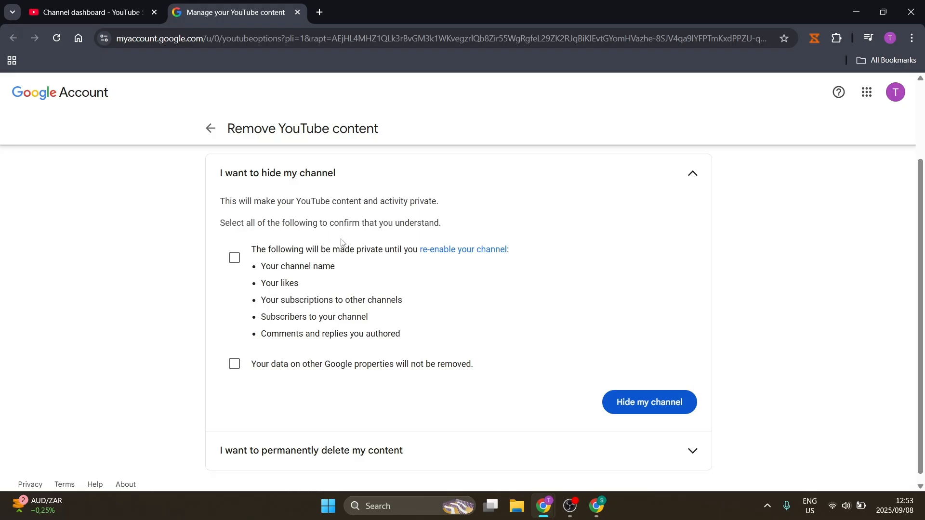
# Step: Tick the private-channel-details and other-Google-data-unaffected confirmations for hiding the channel
pyautogui.click(234, 258)
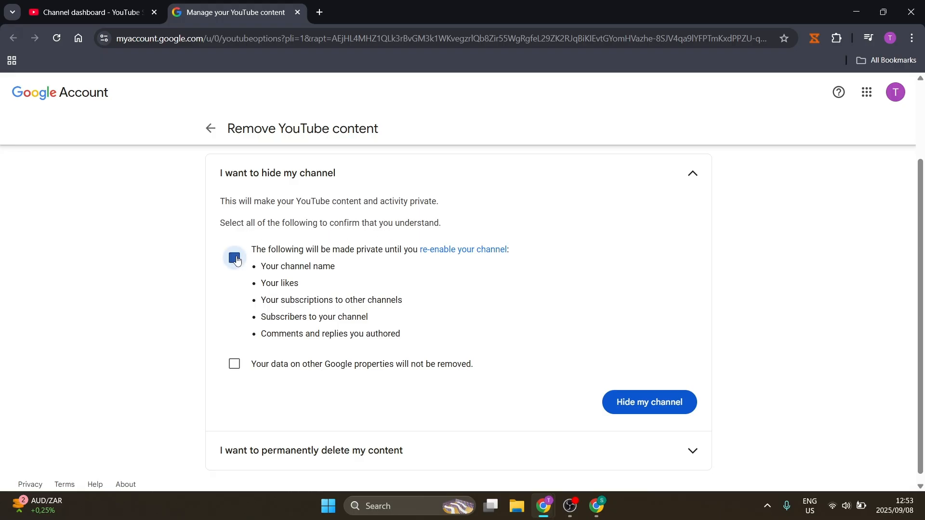
pyautogui.click(234, 257)
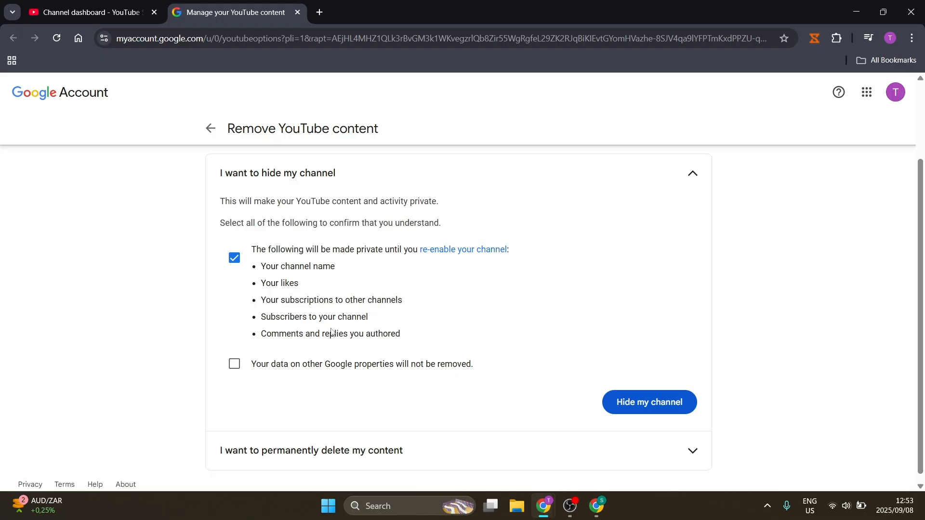
pyautogui.moveTo(332, 320)
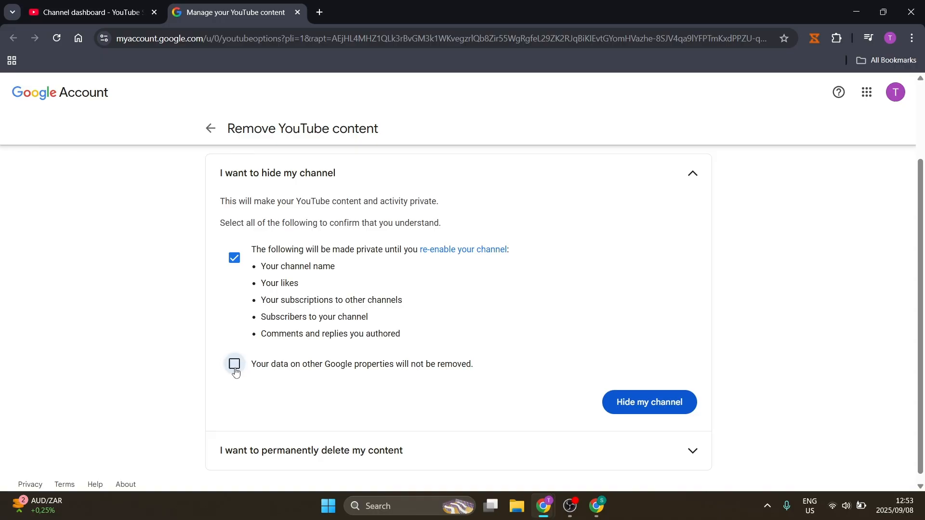
pyautogui.click(234, 364)
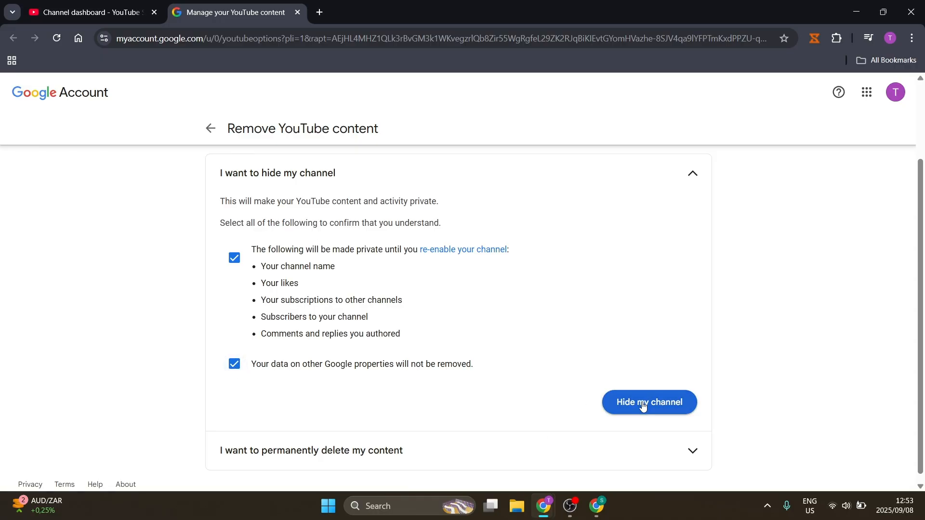
pyautogui.moveTo(298, 279)
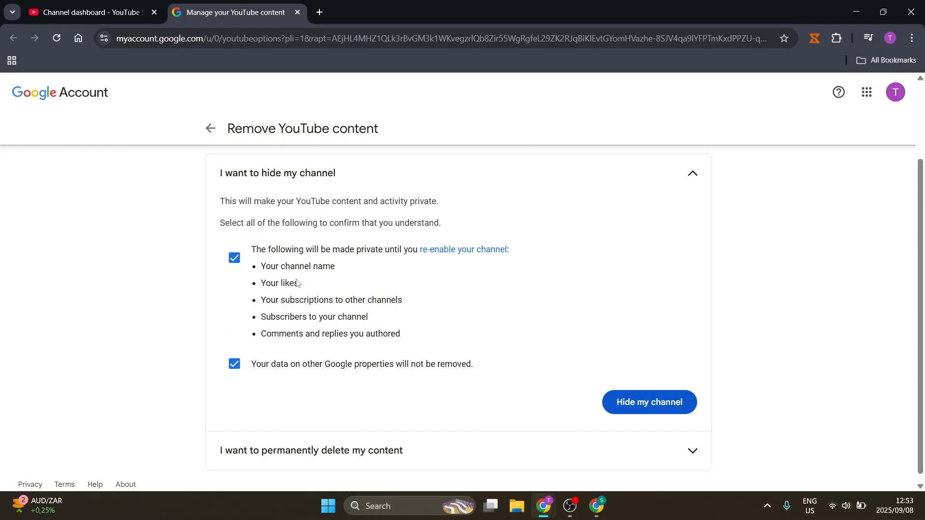
pyautogui.moveTo(422, 282)
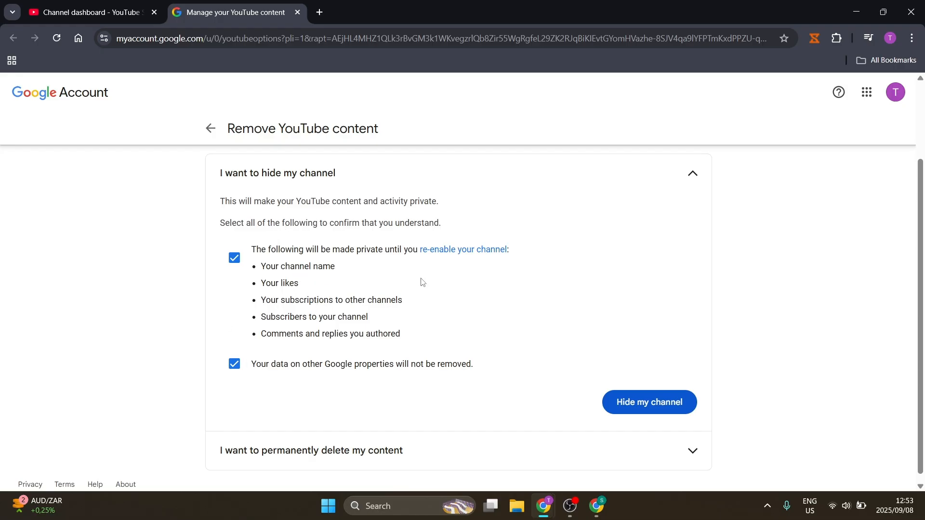
# Step: Open and read the YouTube Help article on re-enabling a hidden channel
pyautogui.click(463, 249)
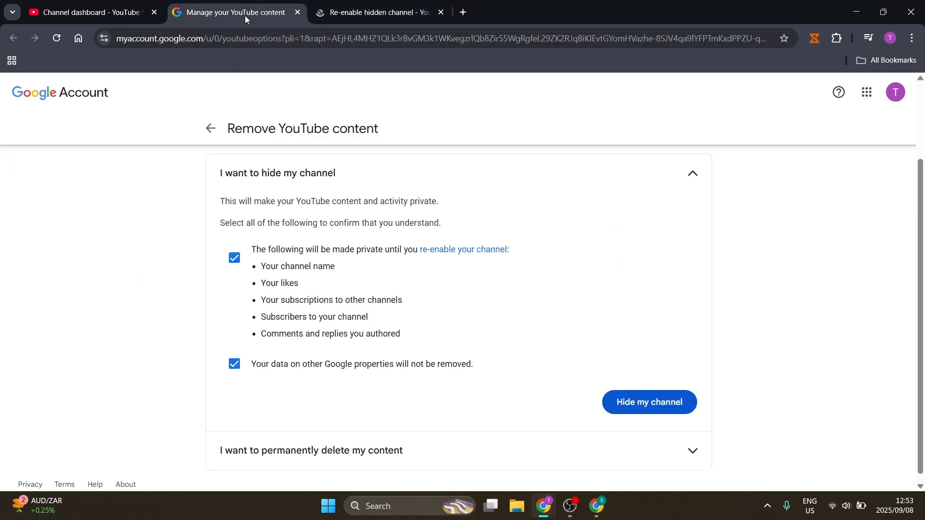
pyautogui.moveTo(465, 383)
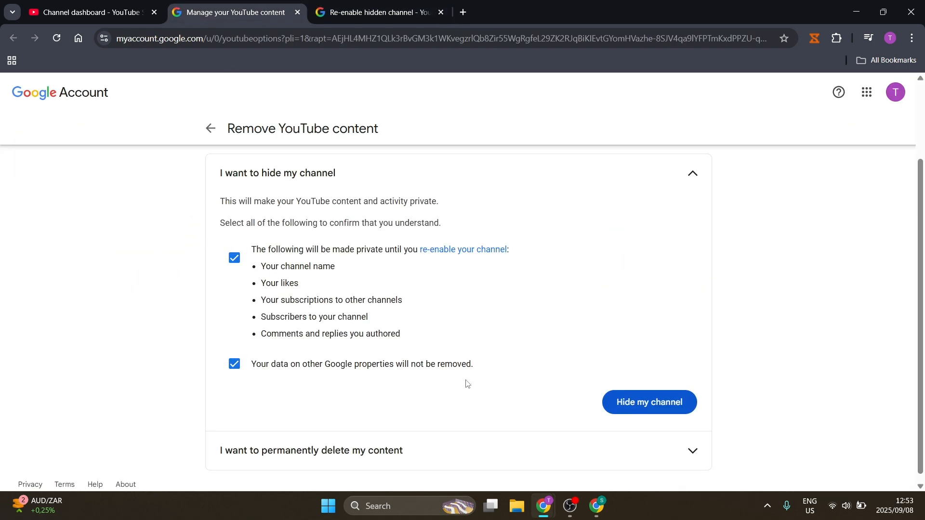
pyautogui.moveTo(463, 249)
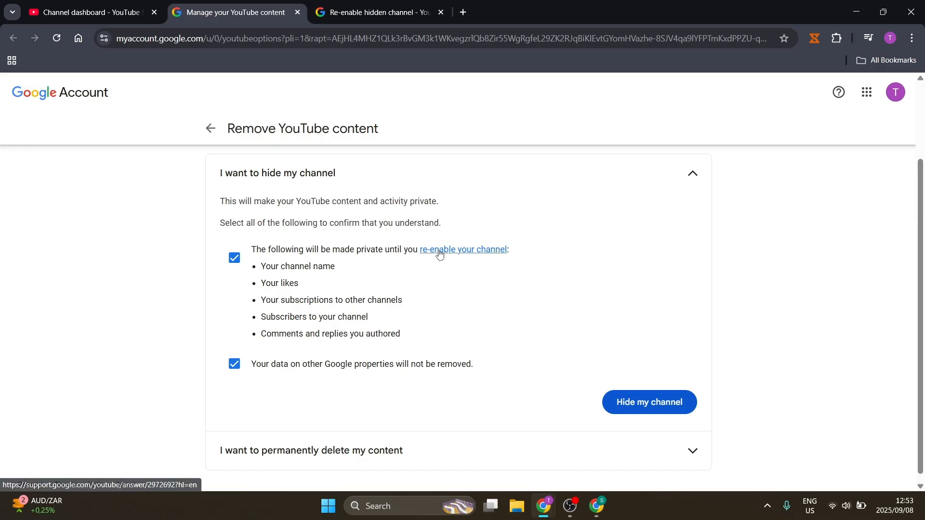
pyautogui.click(464, 249)
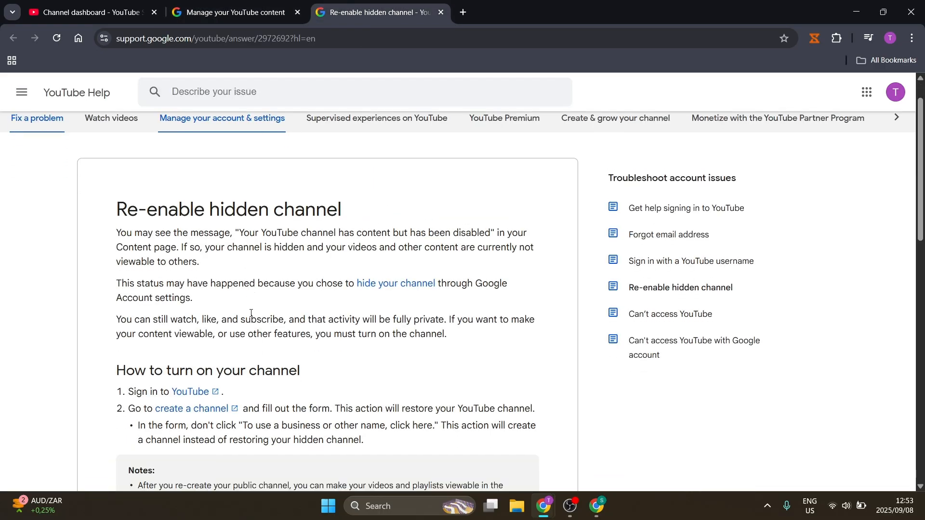
pyautogui.scroll(-3)
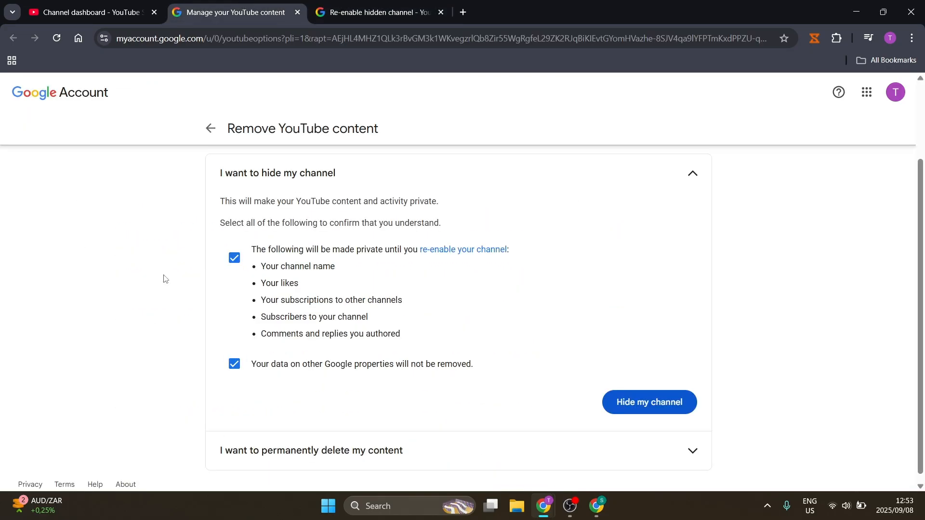
pyautogui.moveTo(604, 366)
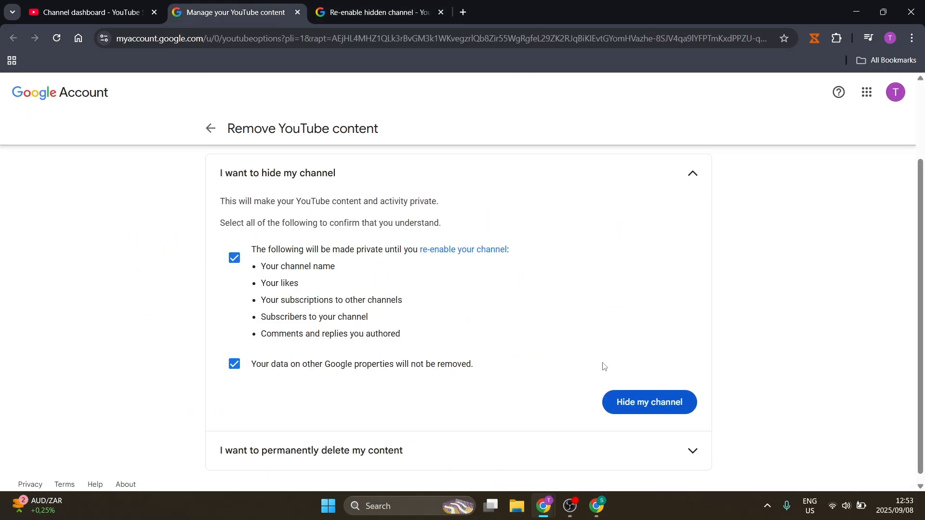
pyautogui.moveTo(648, 402)
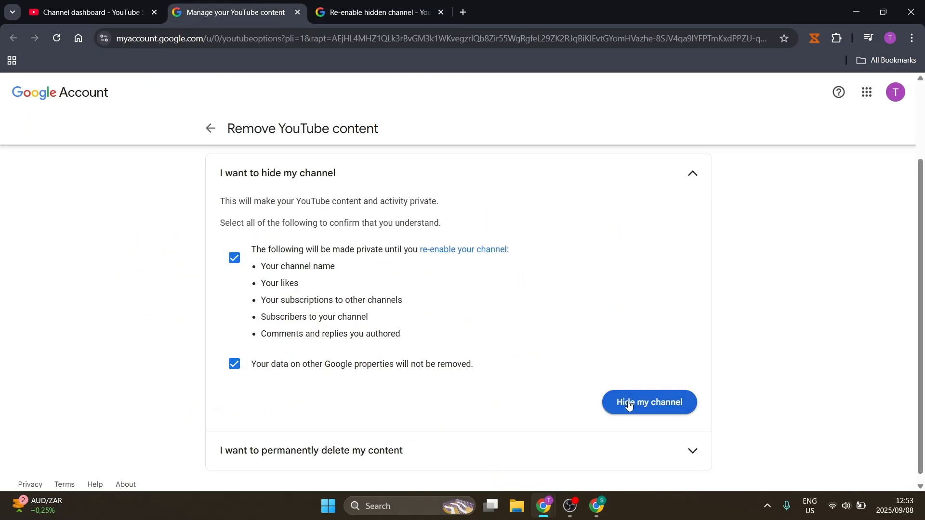